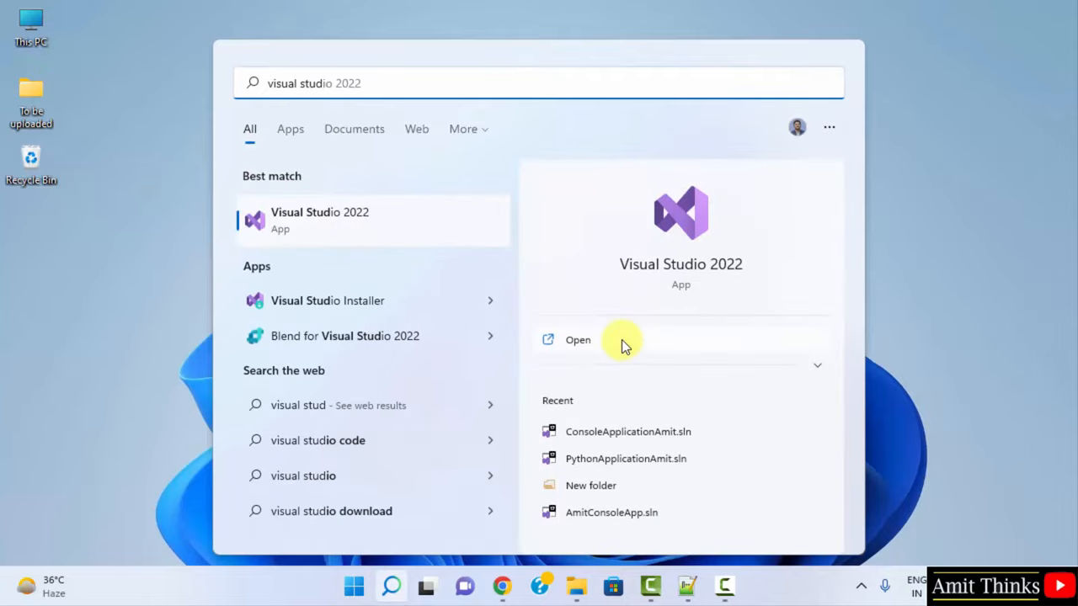
Launch Visual Studio 2022 from Start and continue without code
left_click(578, 339)
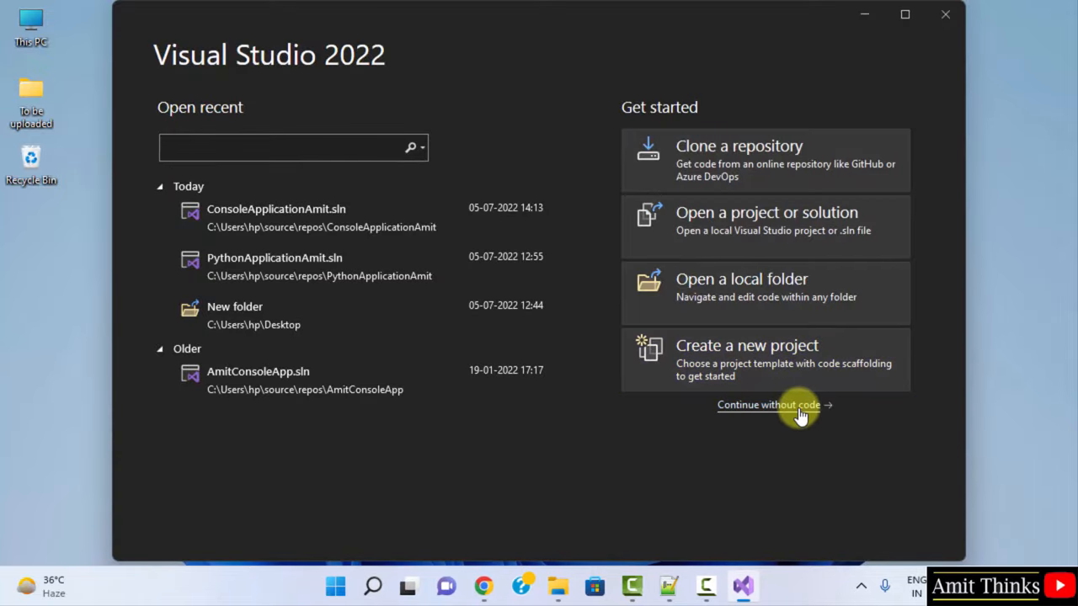
left_click(767, 405)
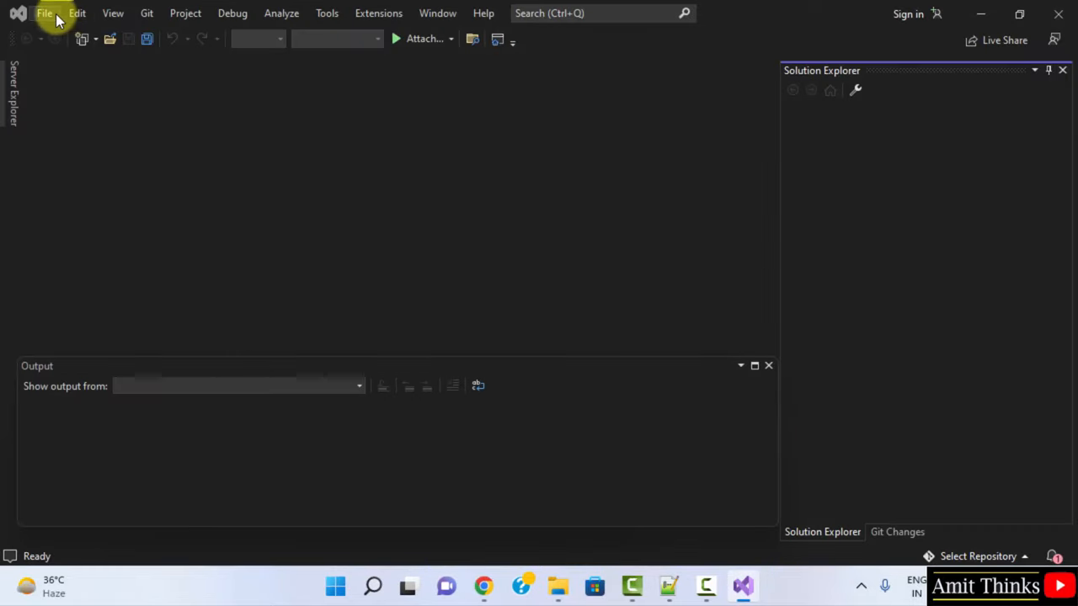
Filter new-project templates to C# and Web, then start installing more tools and features
left_click(44, 13)
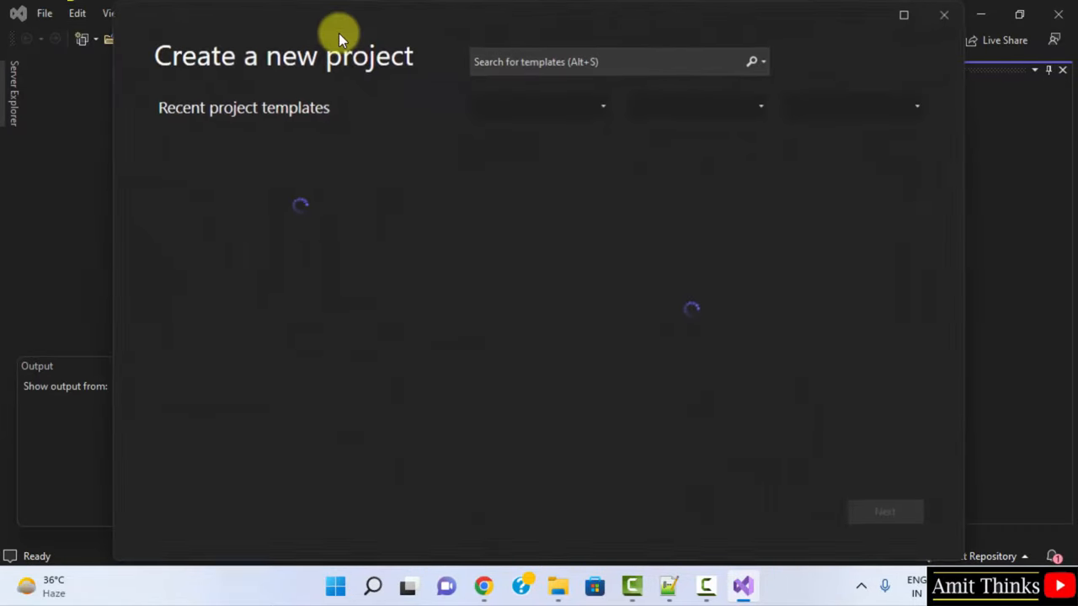
left_click(598, 105)
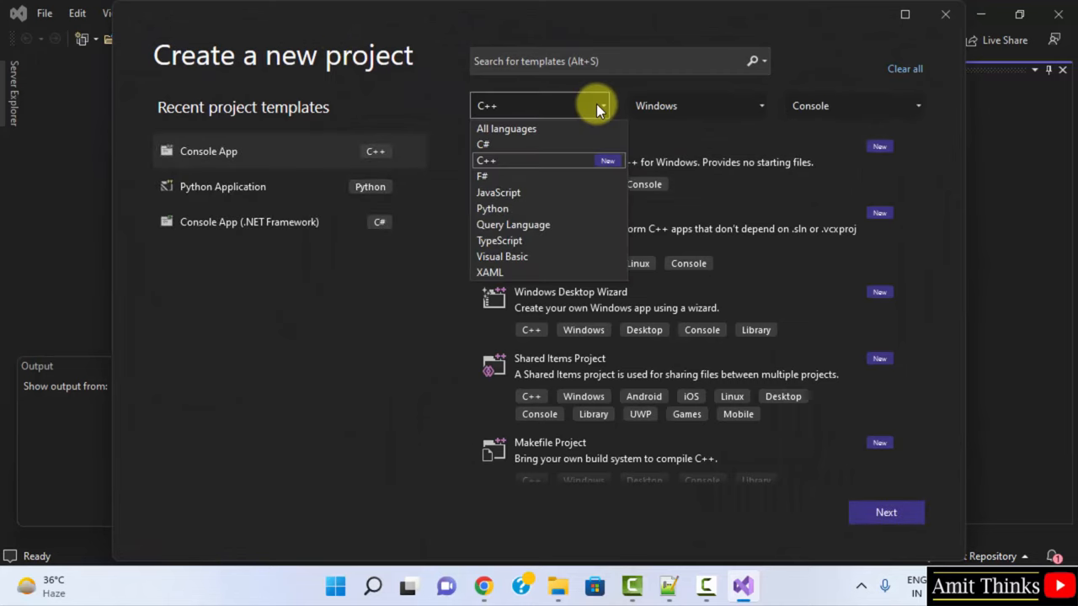
left_click(483, 144)
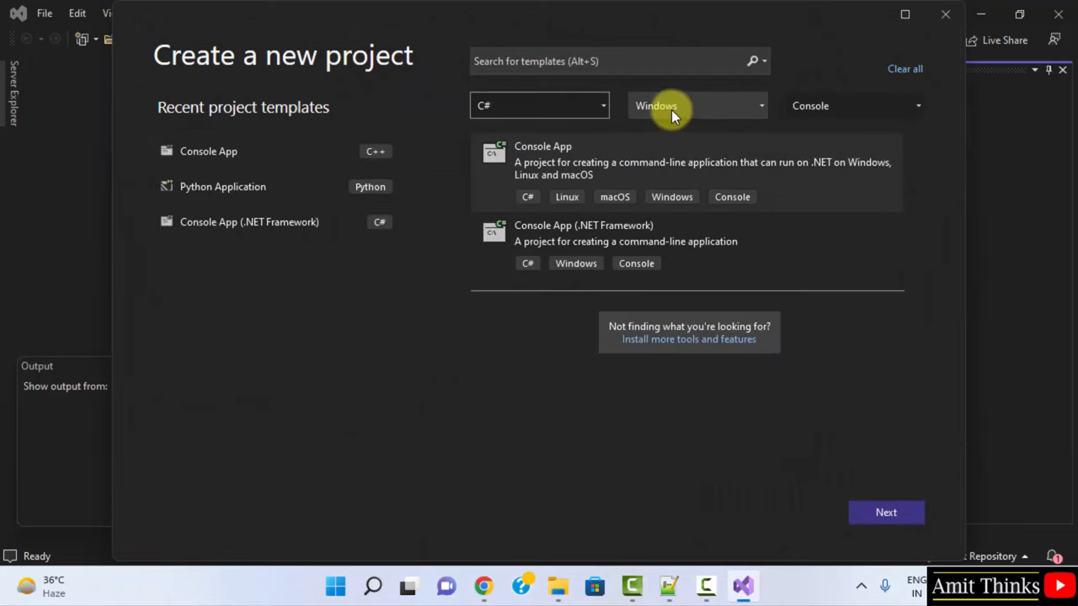
mouse_move(679, 242)
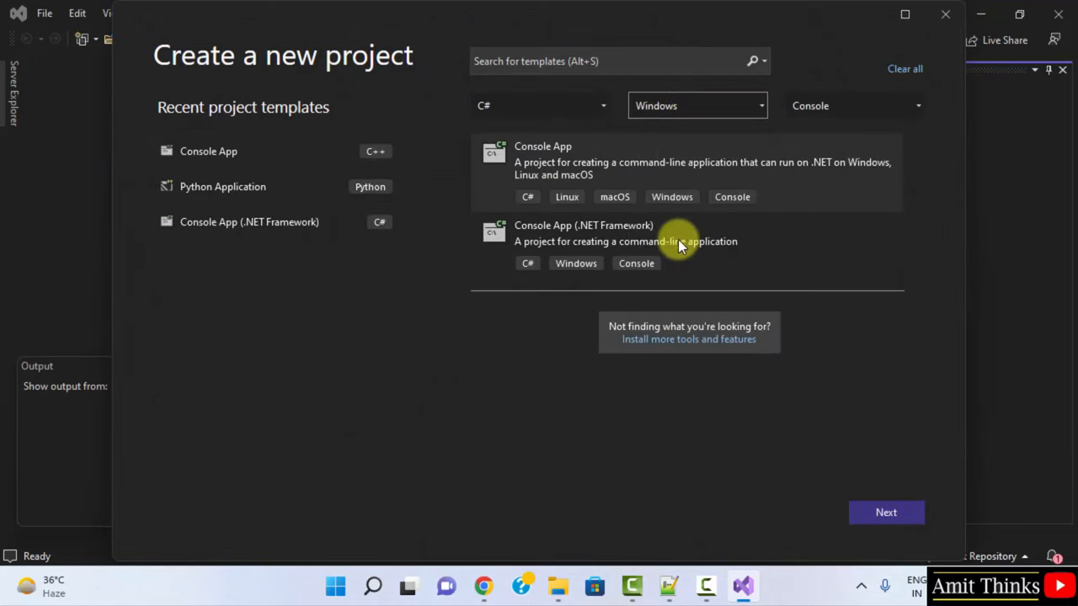
left_click(853, 105)
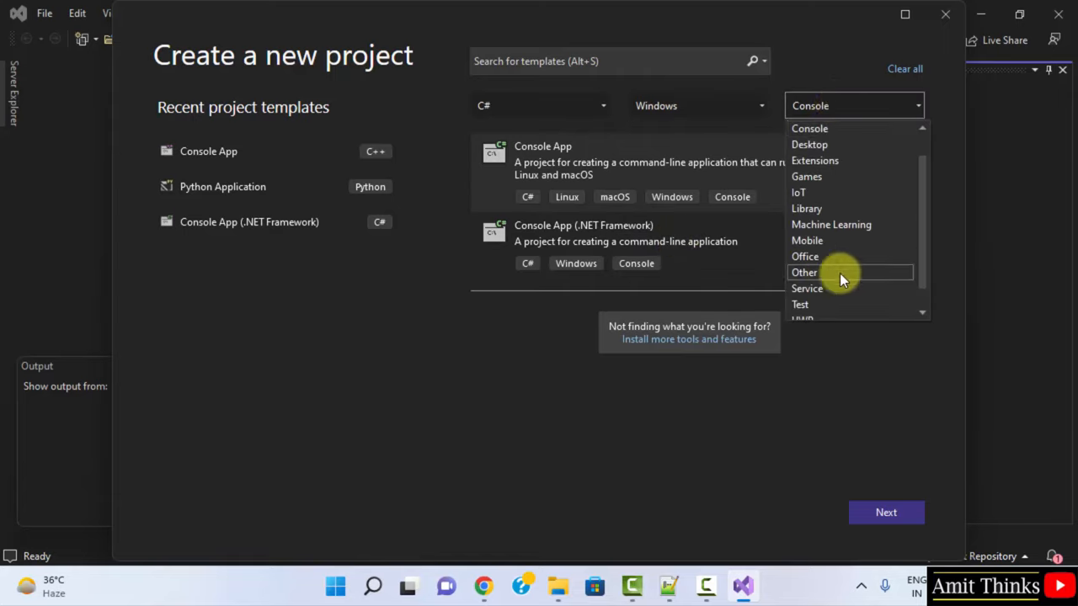
left_click(829, 311)
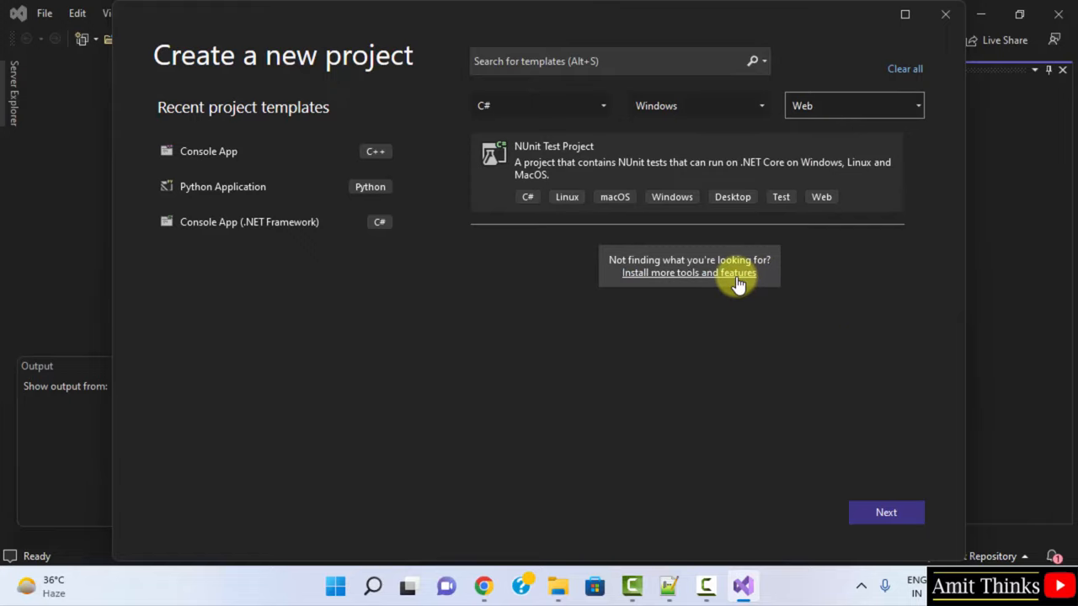
left_click(688, 272)
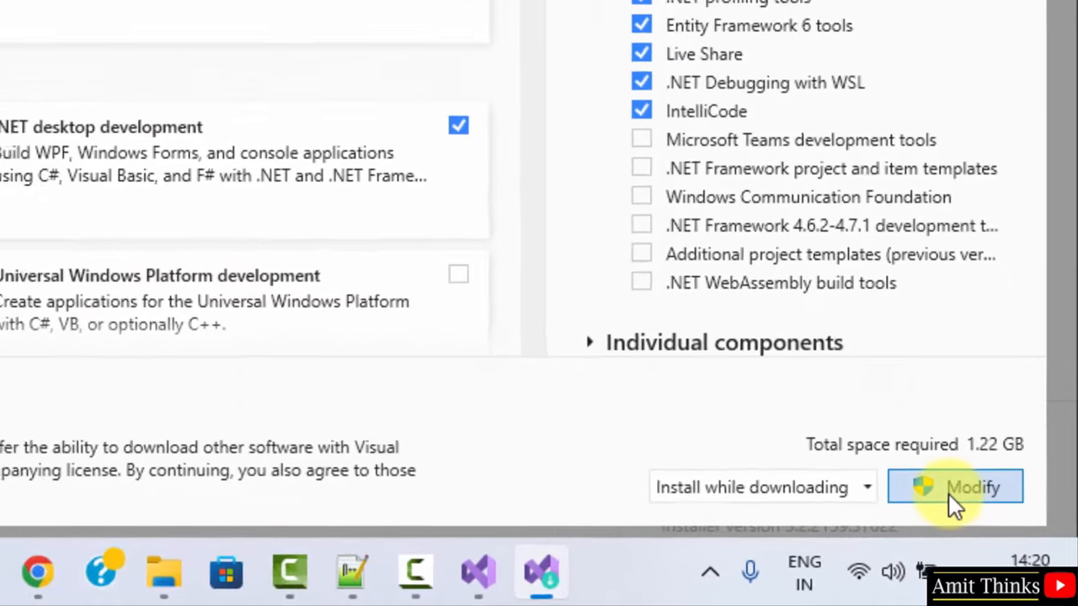
Apply the 1.22 GB workload modification in Visual Studio Installer
left_click(955, 487)
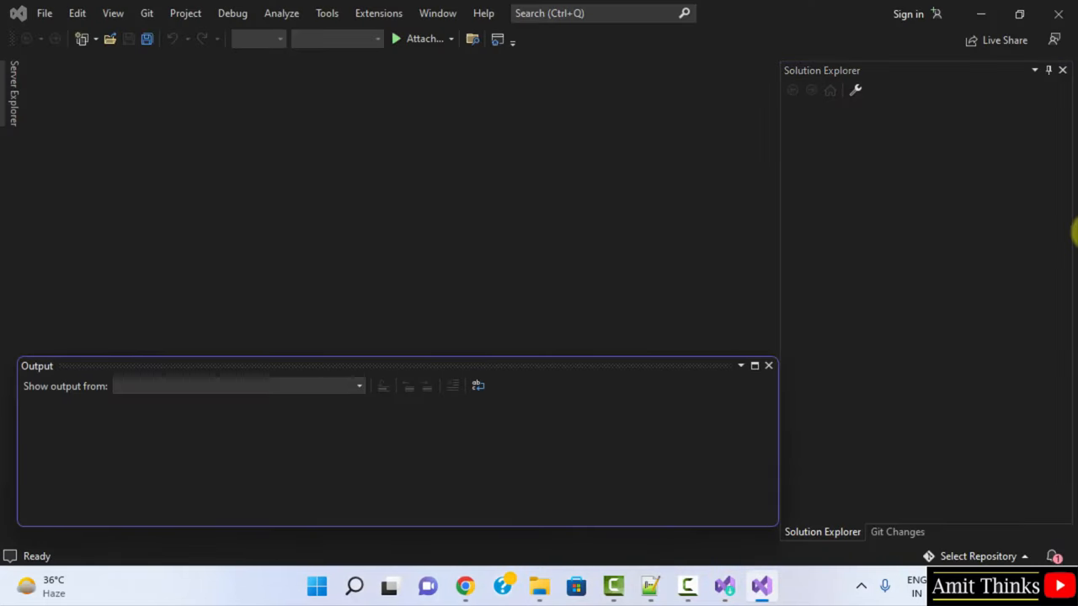
Create WebApplicationAmit from the ASP.NET Core Web App template with .NET 6.0 and no authentication
left_click(44, 12)
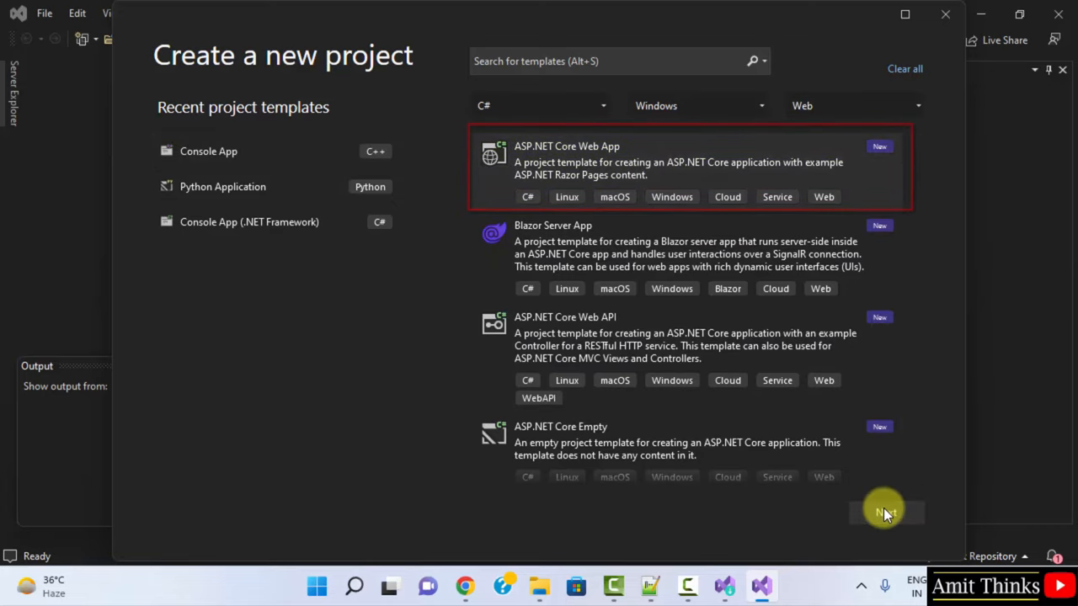
left_click(885, 512)
type("WebApplicationAmit")
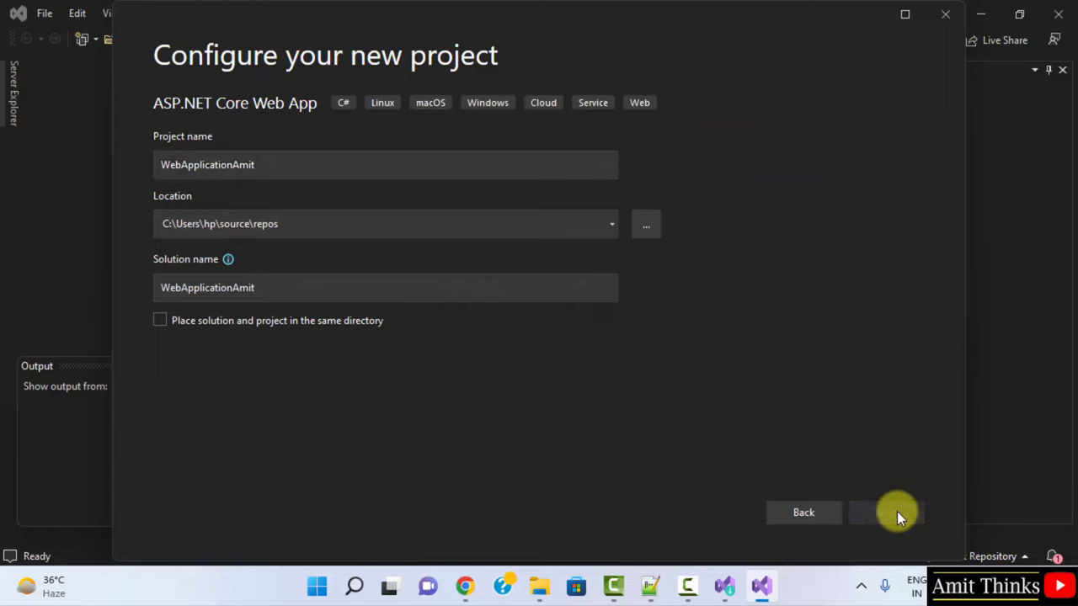
left_click(885, 512)
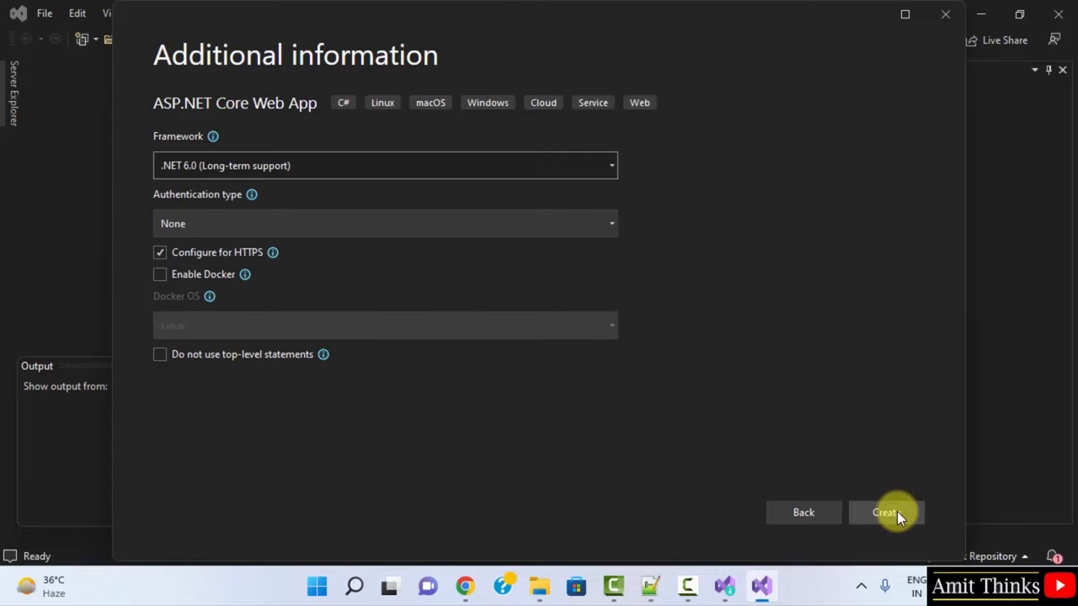
mouse_move(377, 212)
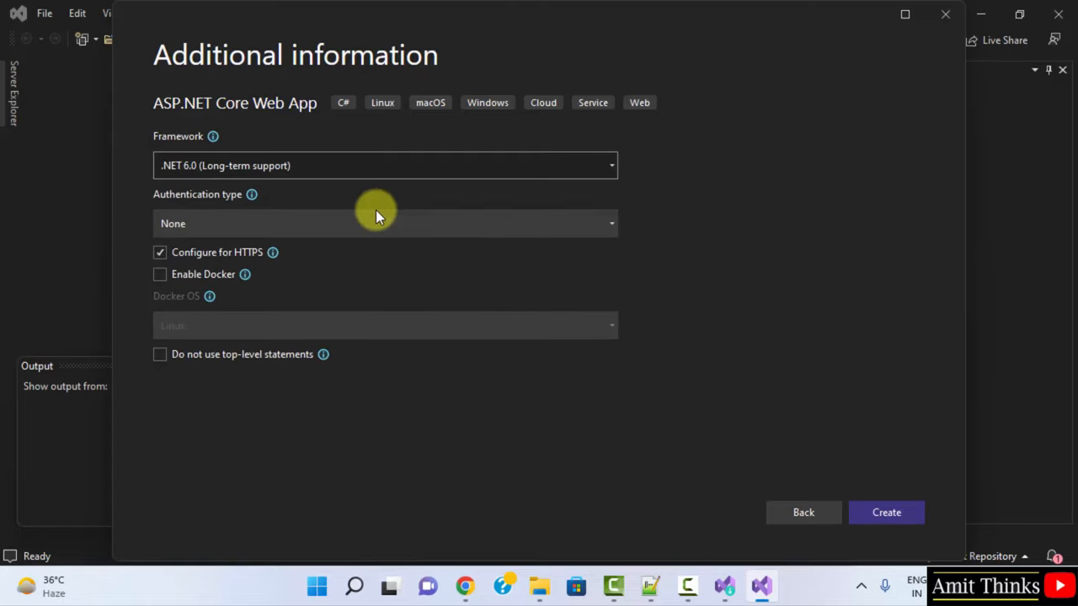
left_click(385, 223)
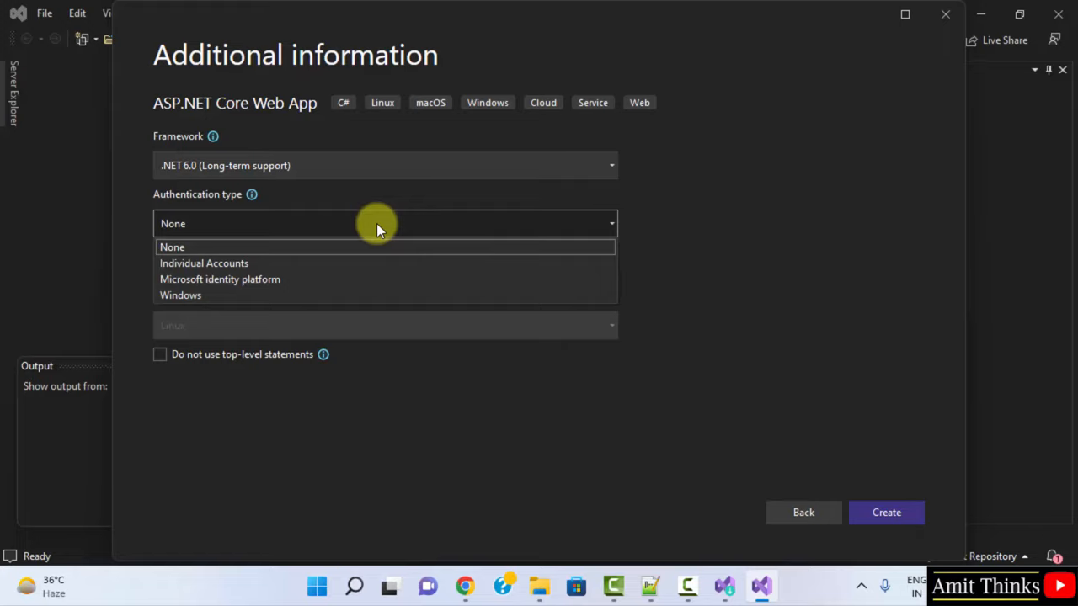
left_click(172, 247)
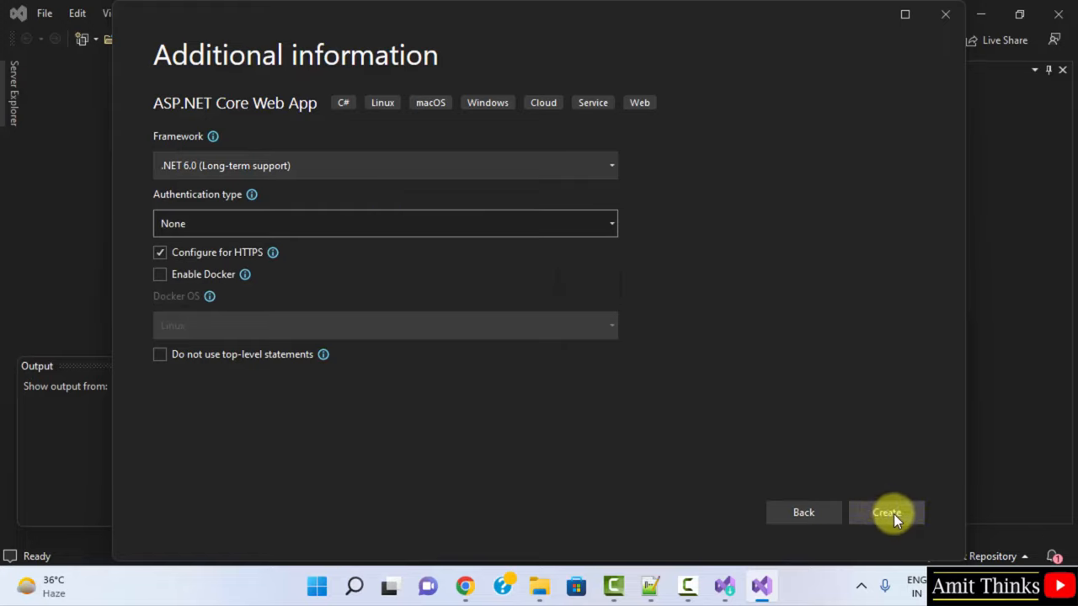
left_click(886, 511)
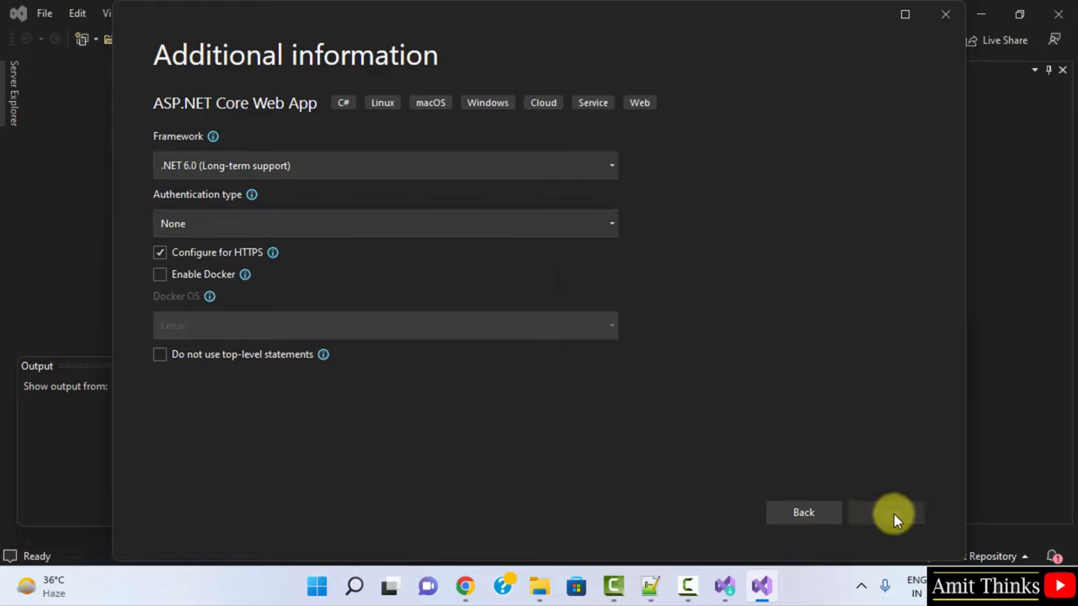
left_click(884, 512)
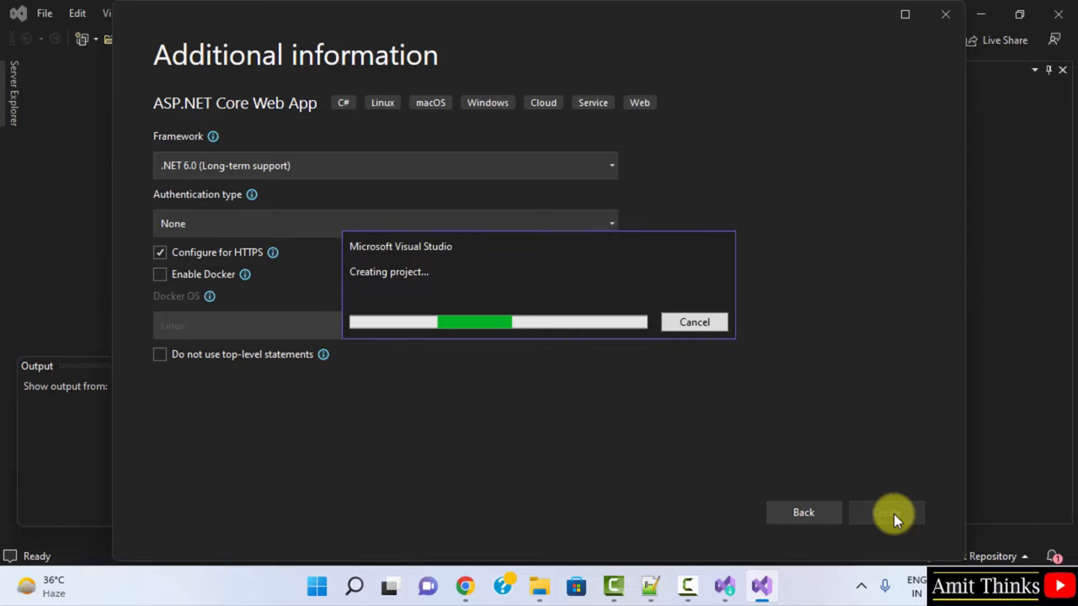
left_click(886, 512)
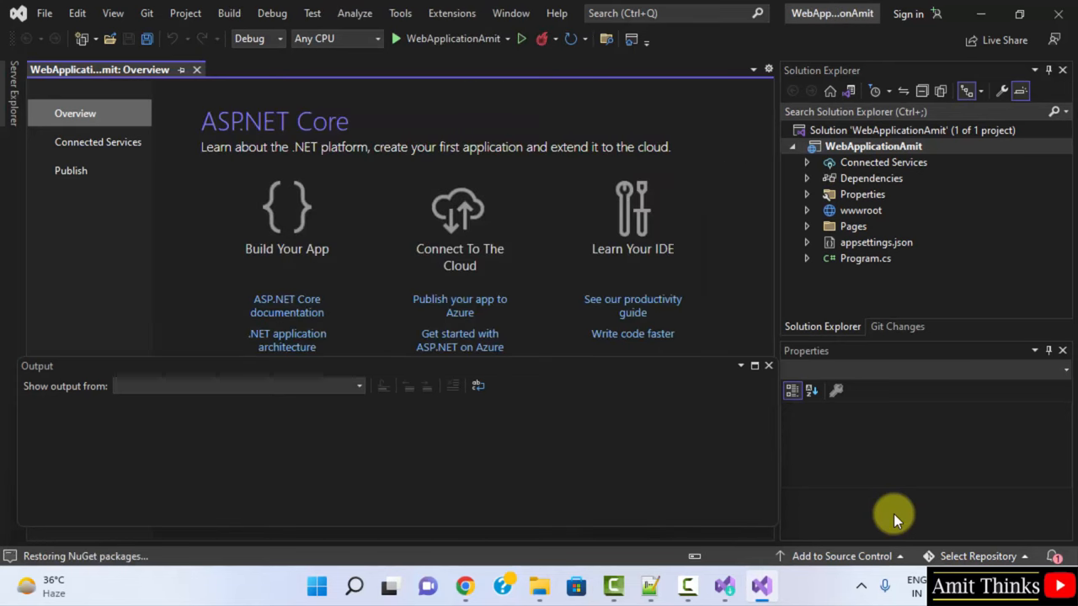
Open Pages > Index.cshtml from Solution Explorer in the editor
left_click(805, 178)
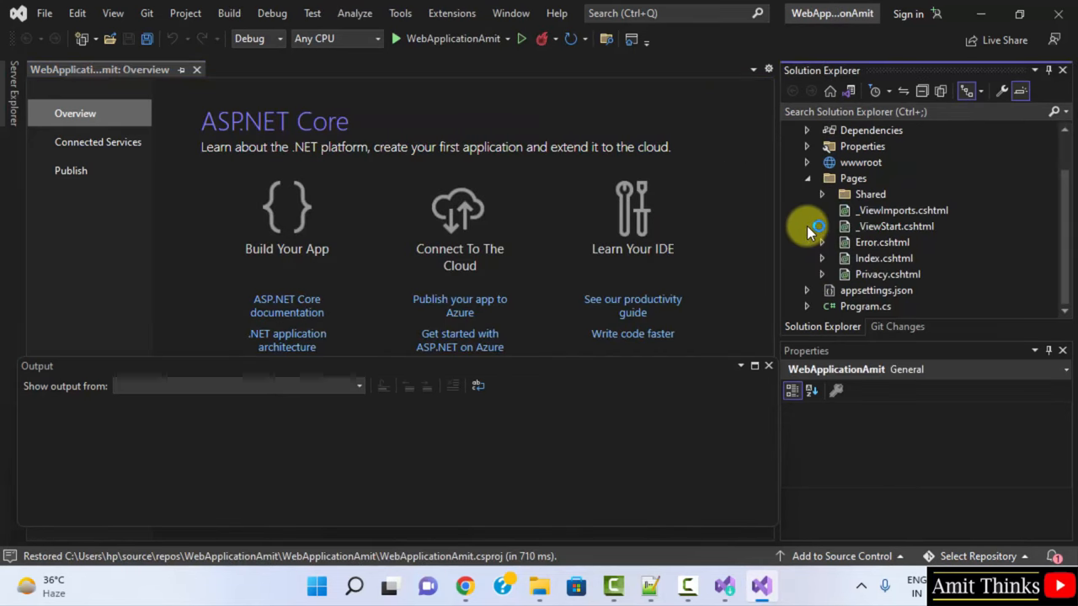
left_click(883, 258)
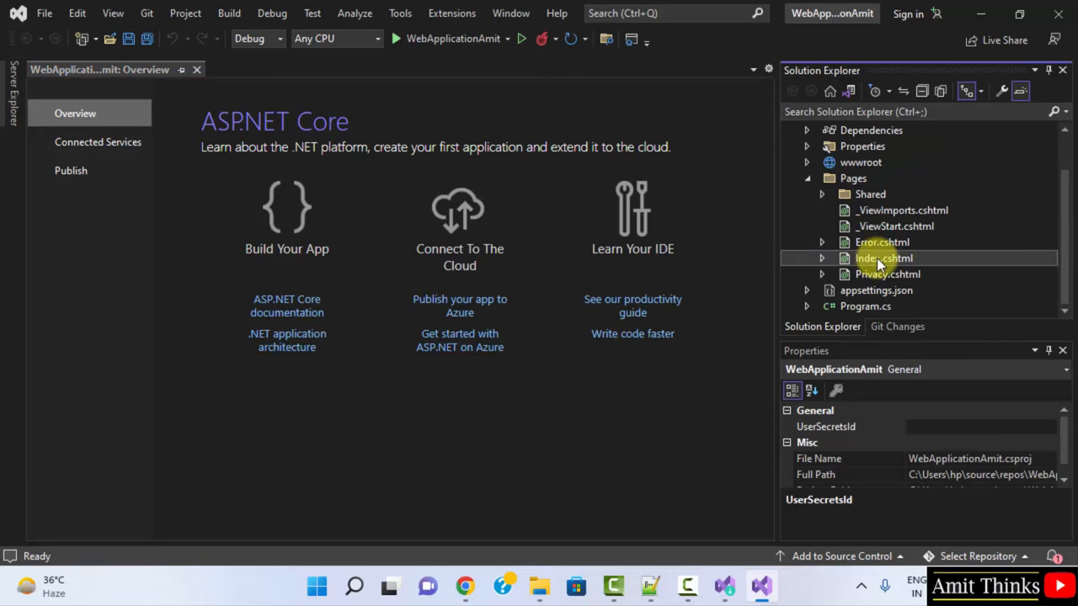
double_click(883, 258)
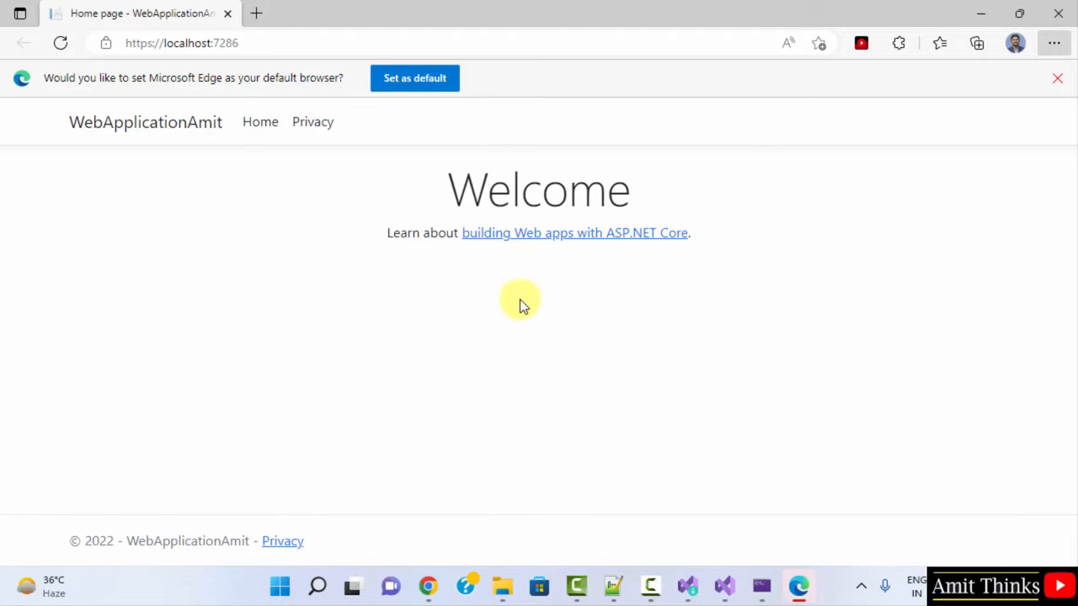
mouse_move(312, 121)
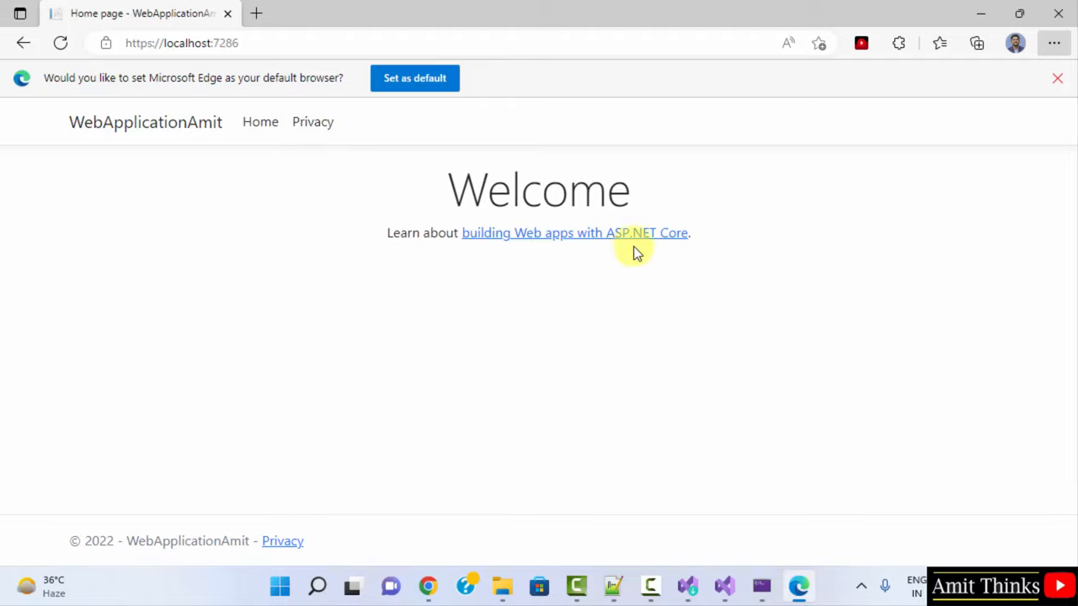
mouse_move(552, 470)
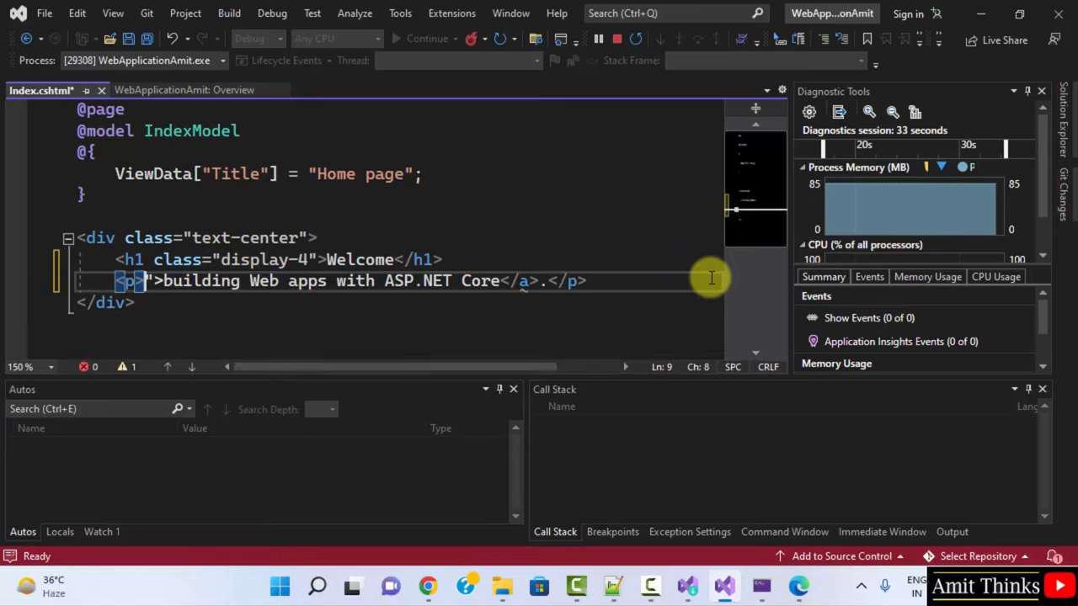
Replace the paragraph's link text with 'My first ASP.NET Web project' and save Index.cshtml
left_click_drag(712, 280, 156, 280)
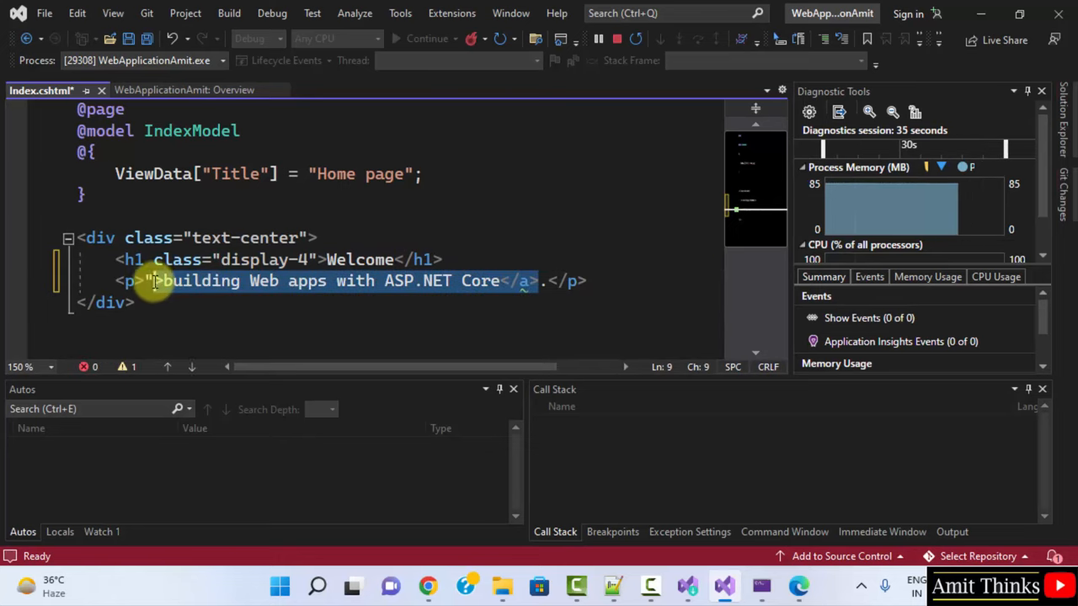
key("Delete")
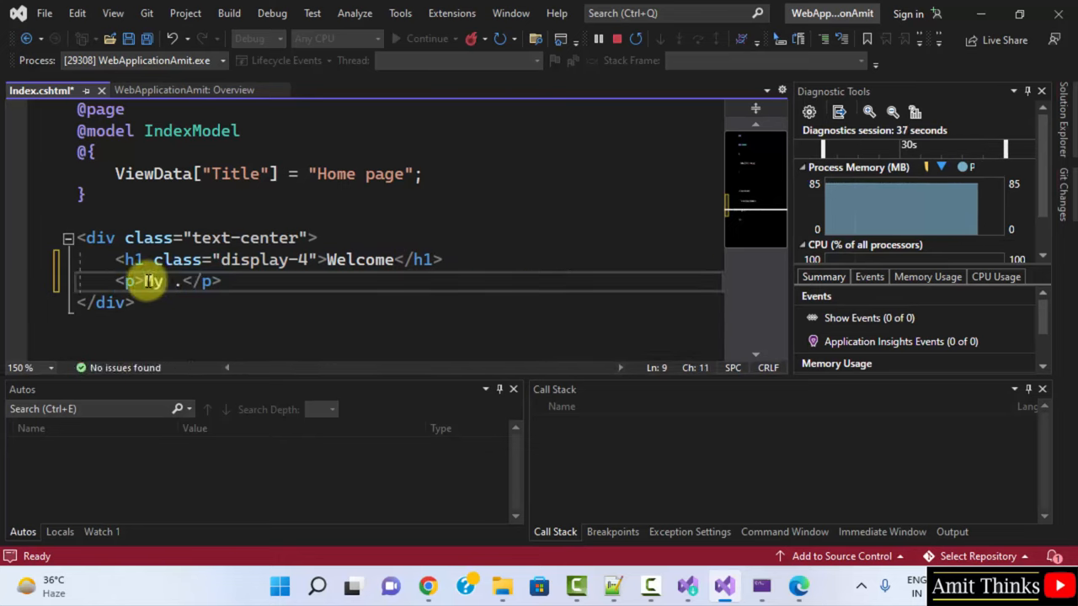
type("first Web")
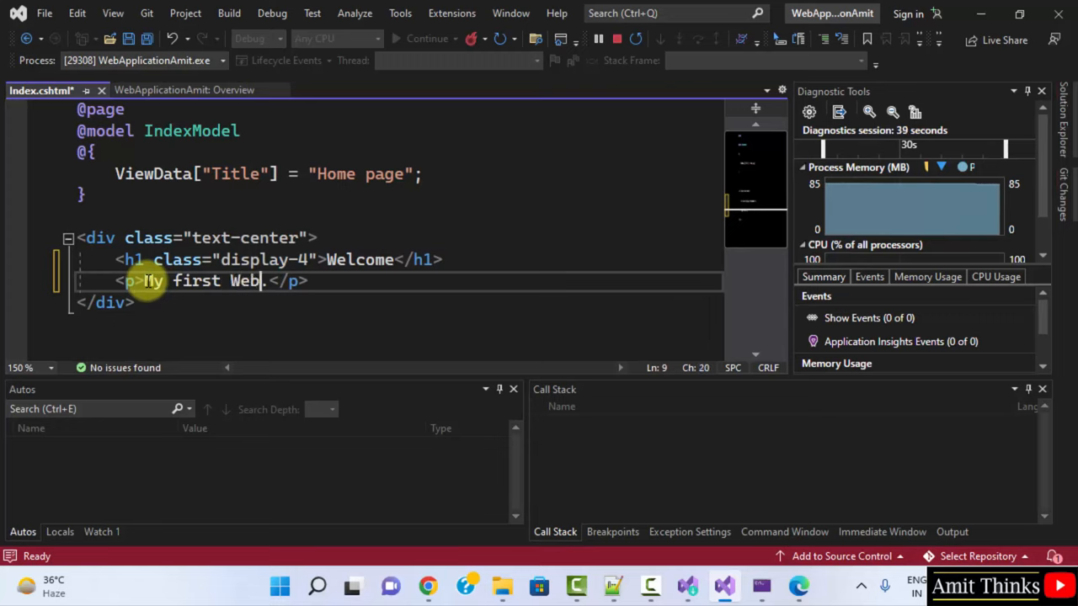
type("ASP.NET")
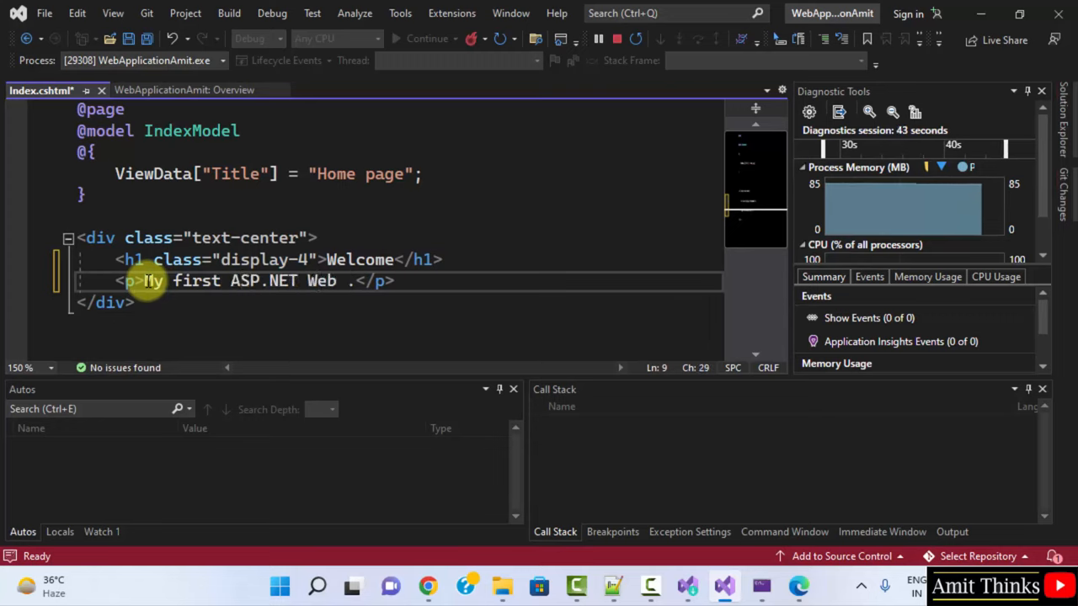
type("project")
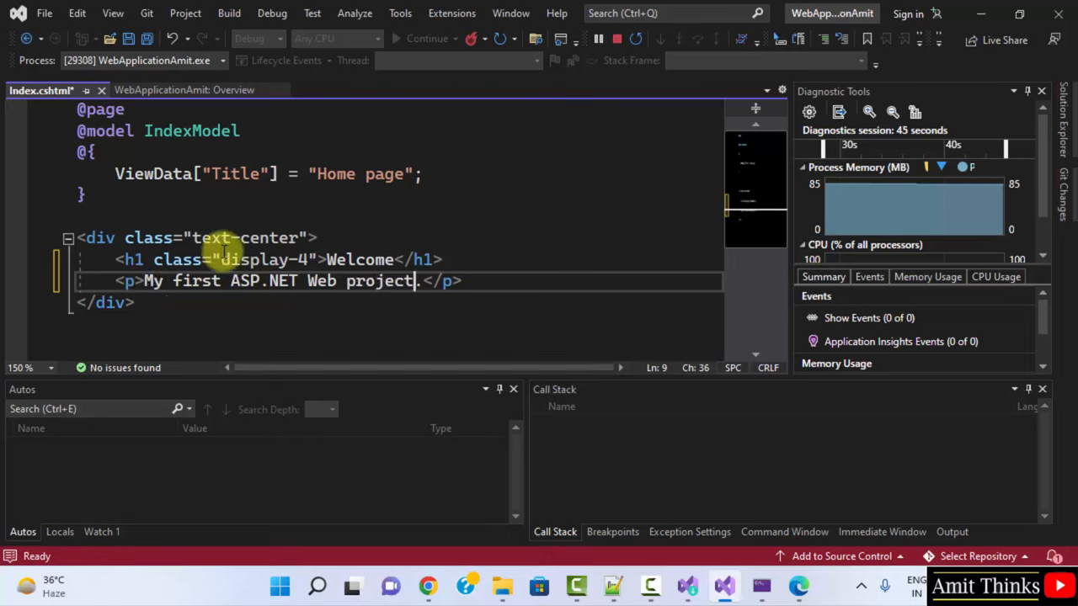
left_click(44, 13)
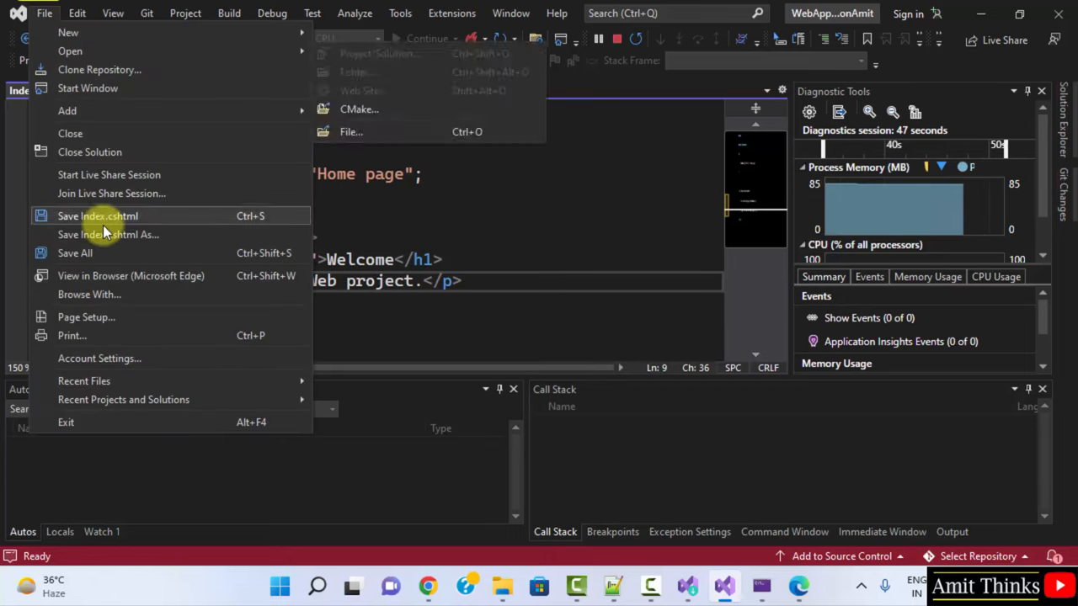
left_click(97, 215)
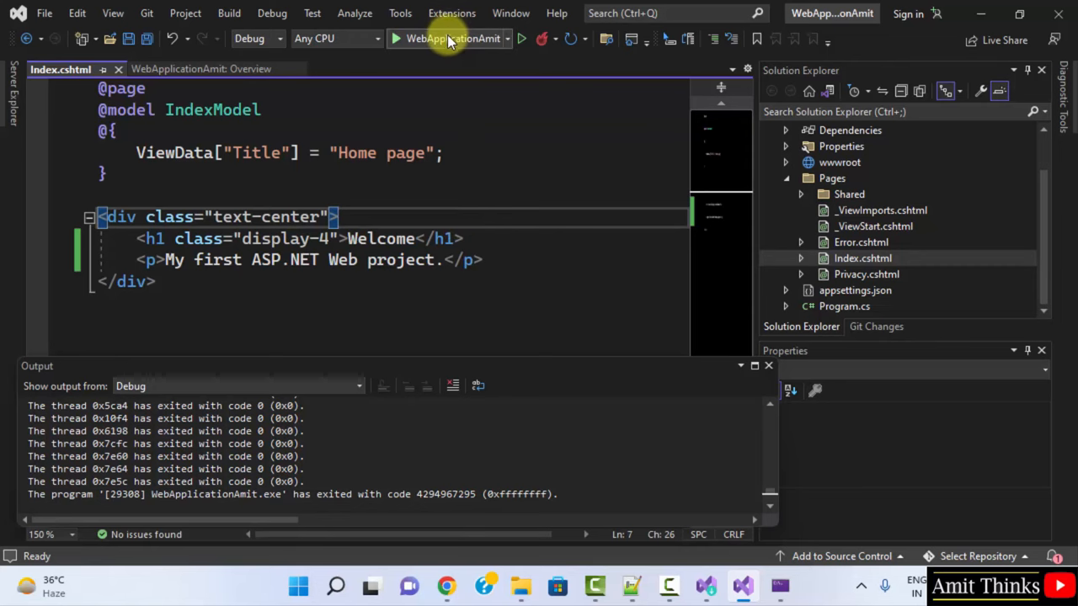
Relaunch WebApplicationAmit and view the updated Welcome page in Edge
left_click(395, 39)
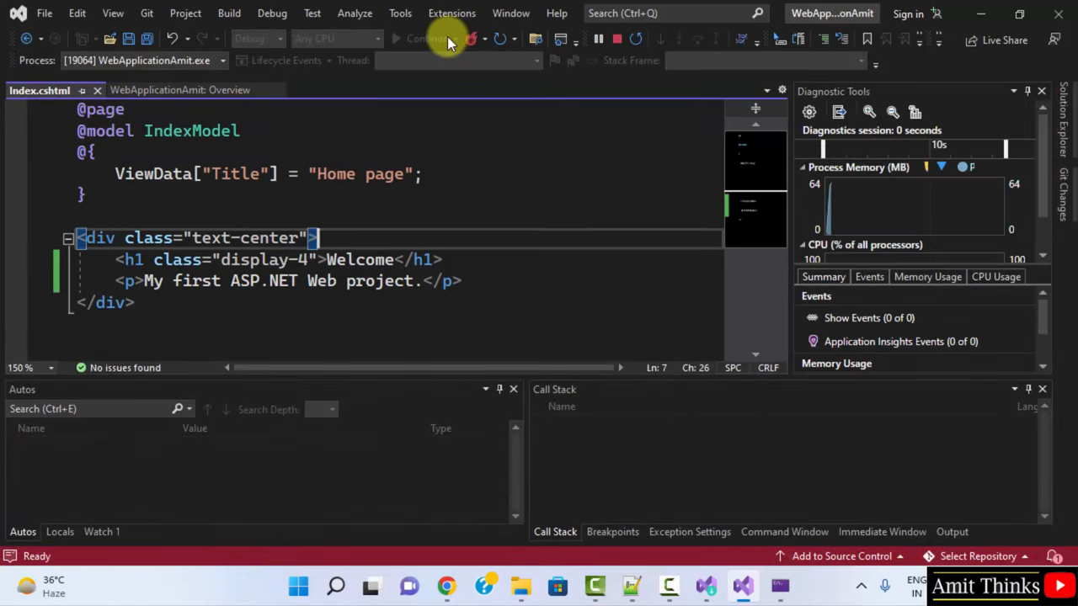
left_click(427, 39)
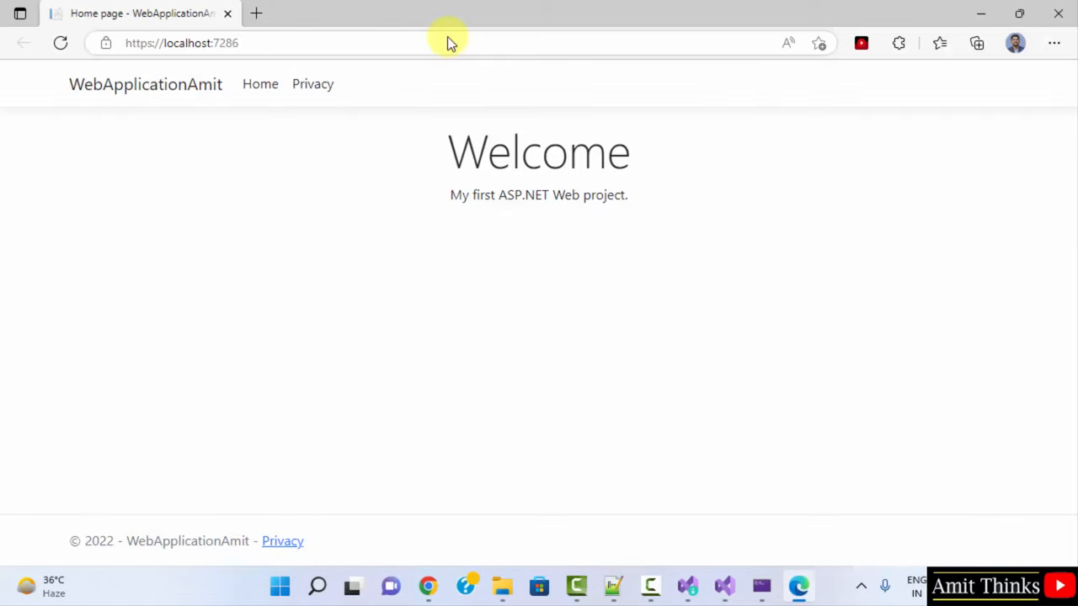
triple_click(538, 195)
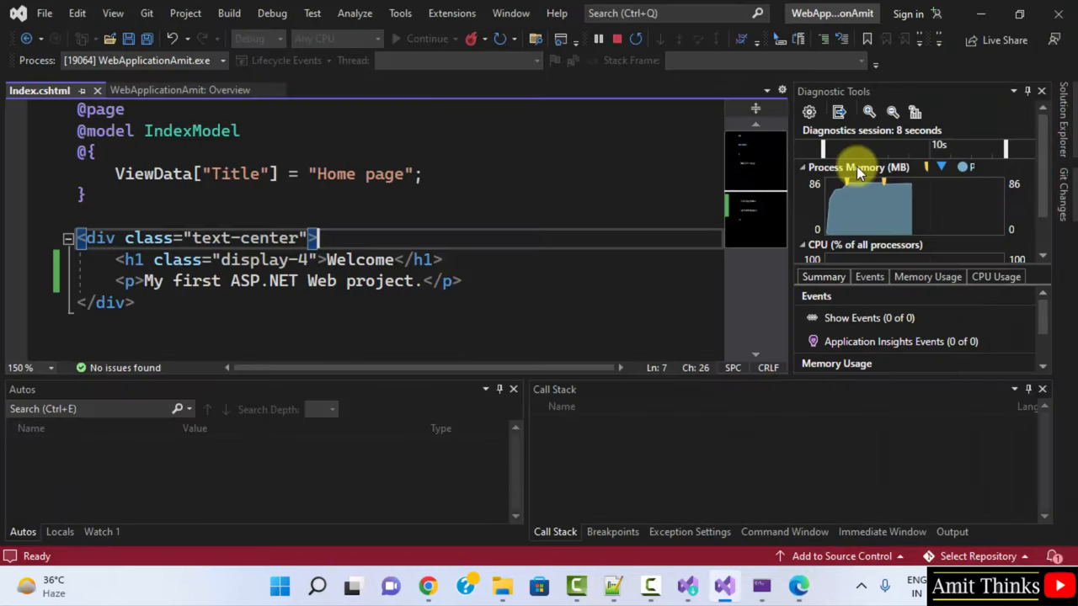
Close Diagnostic Tools, browse the Pages folder's Add New Item templates, and cancel
left_click(1041, 91)
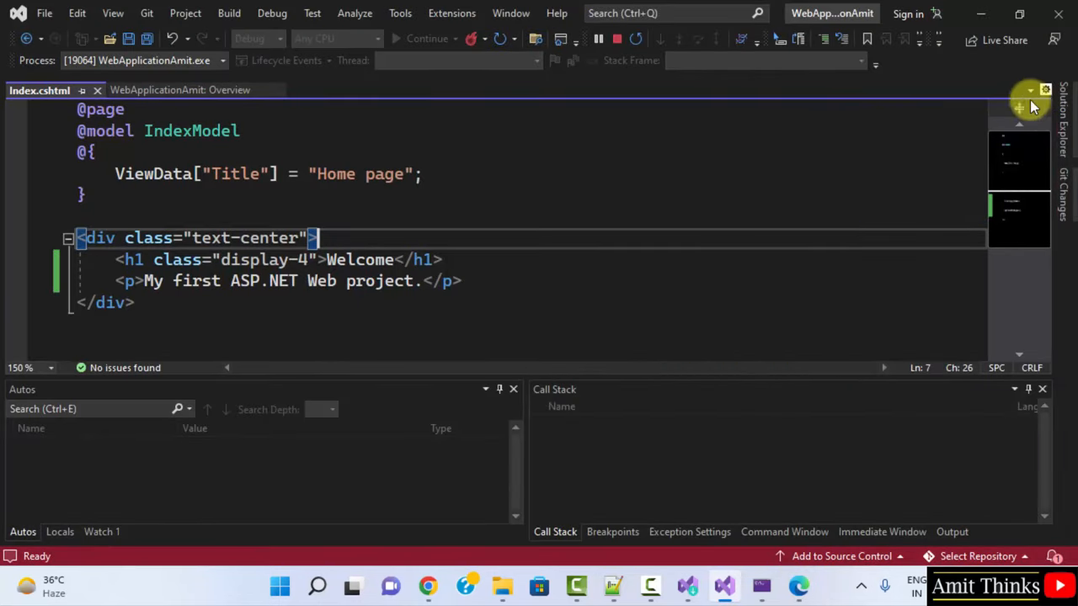
left_click(1030, 91)
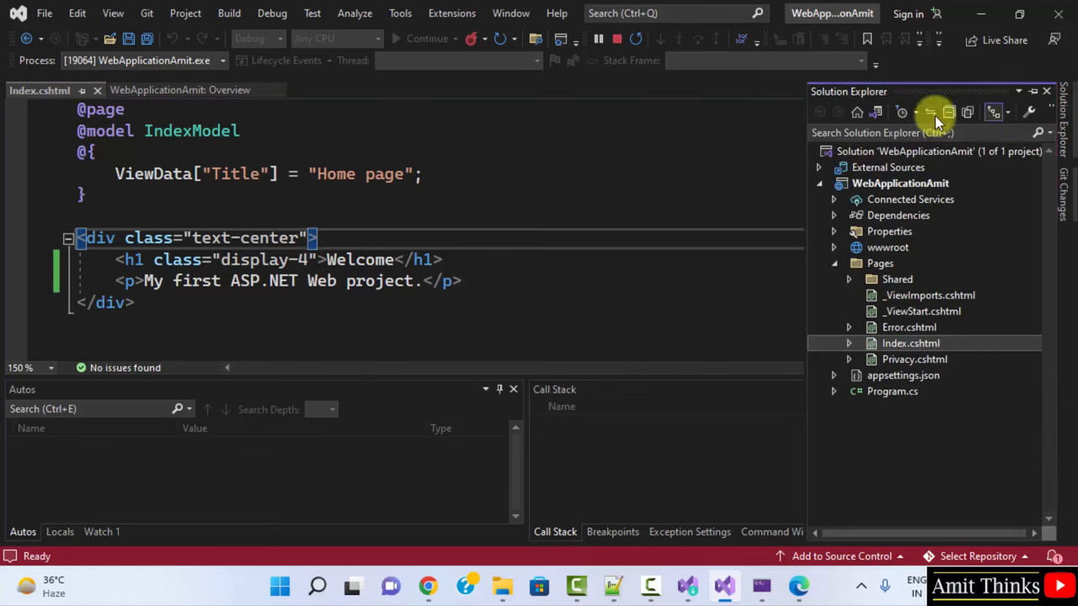
right_click(879, 263)
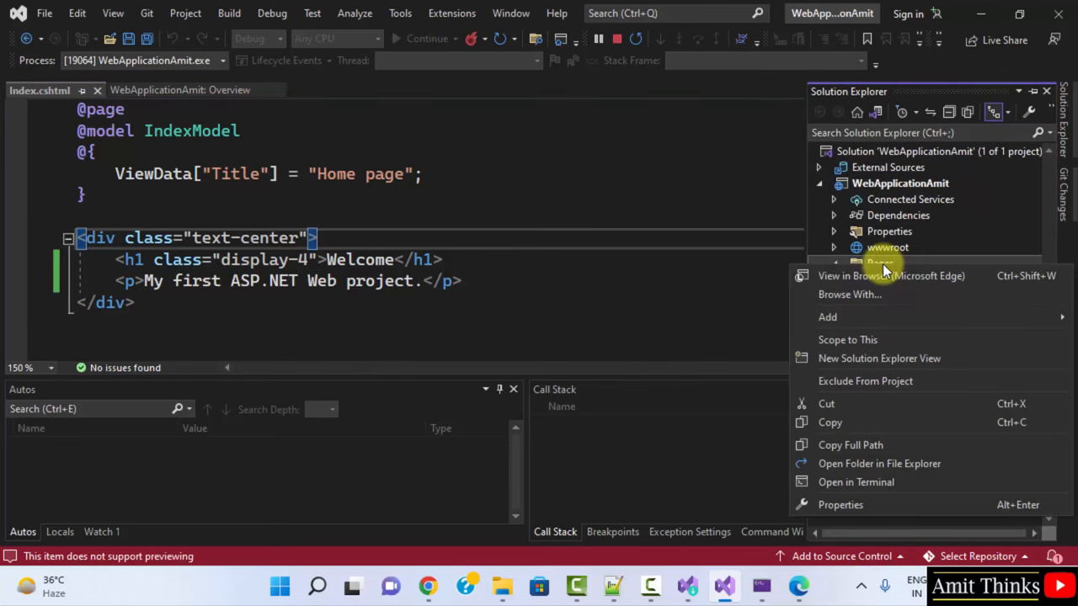
mouse_move(853, 320)
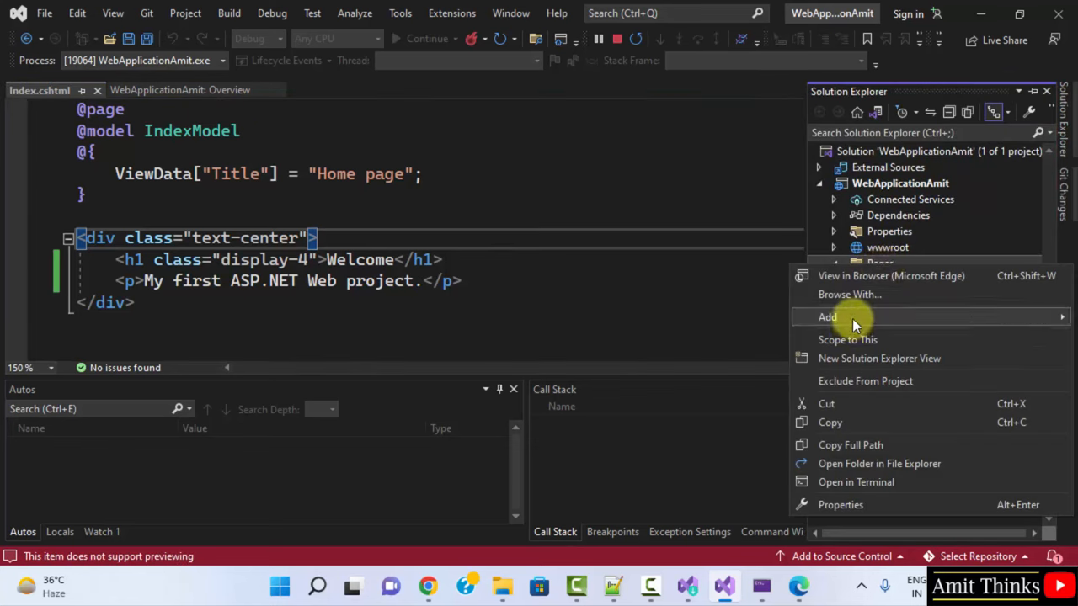
left_click(828, 317)
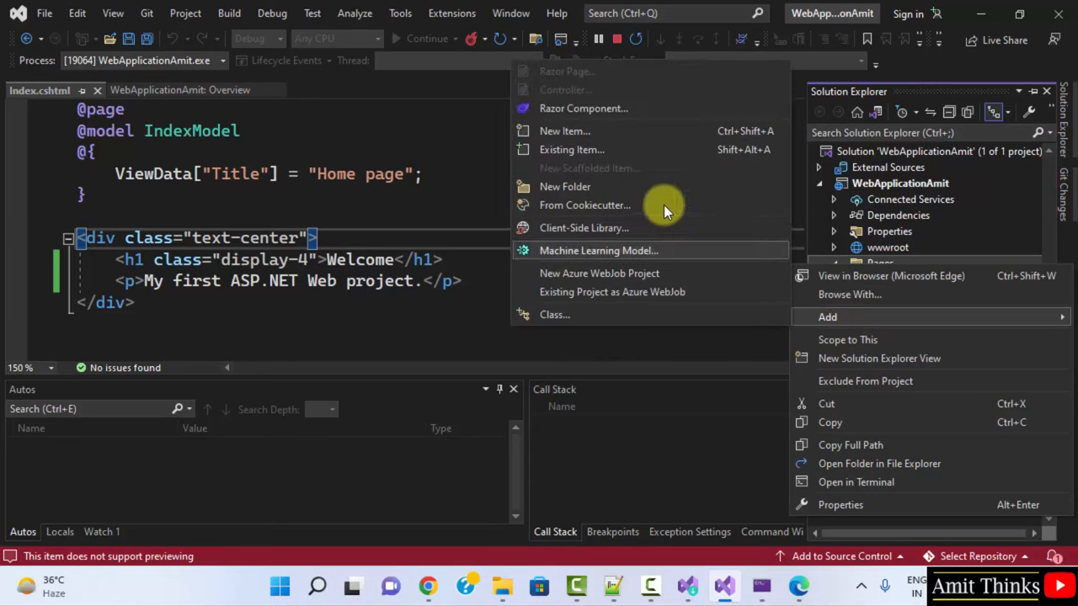
left_click(563, 130)
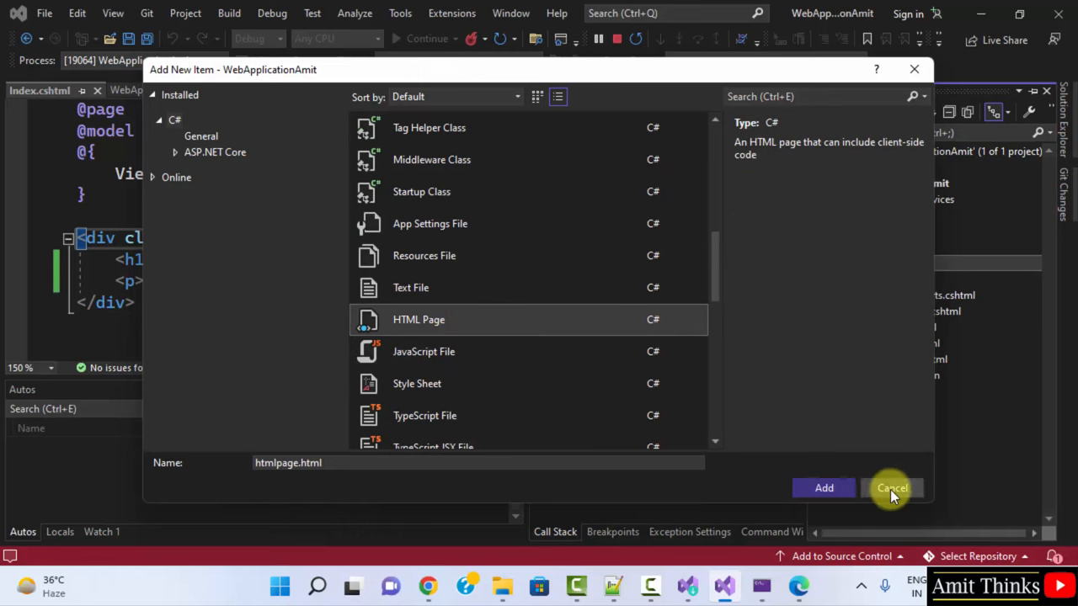
left_click(892, 489)
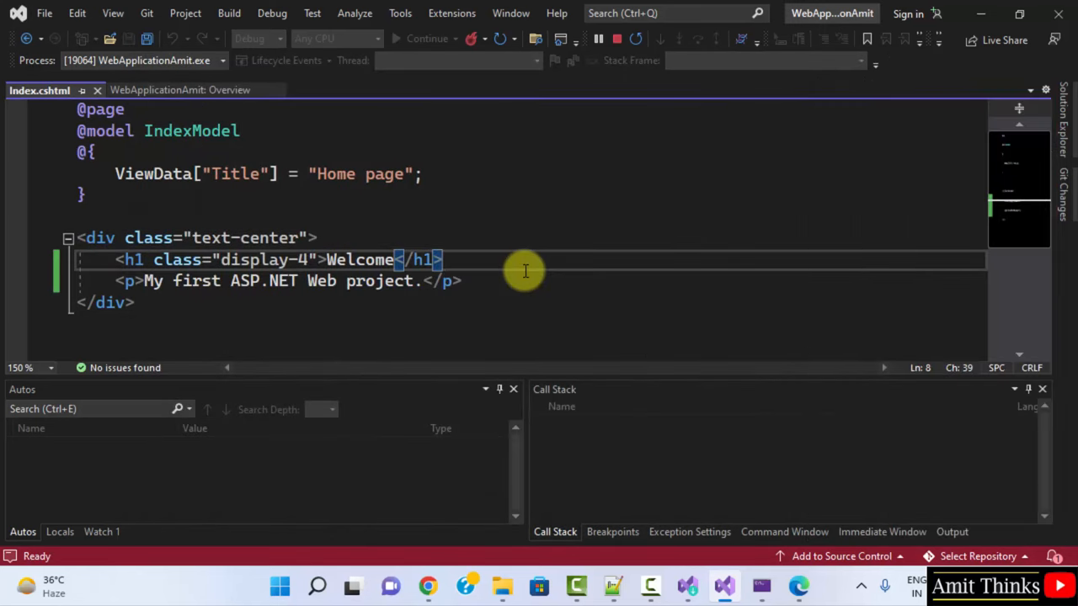